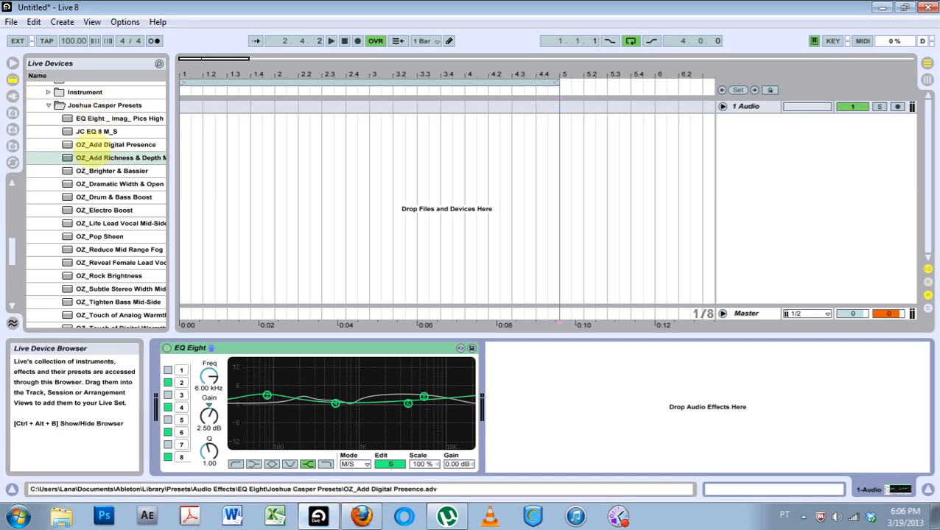
Load the OZ_Add Digital Presence preset and open the EQ Eight context menu.
left_click(120, 278)
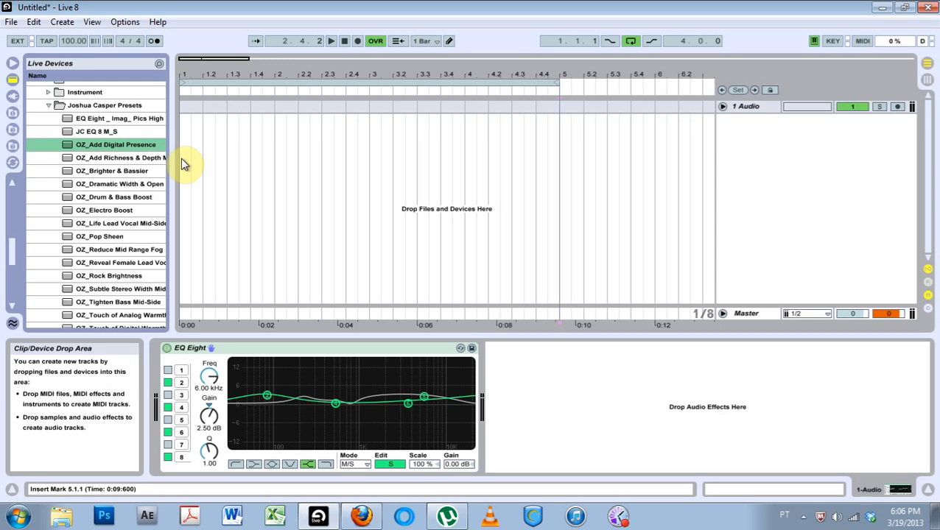
left_click(189, 348)
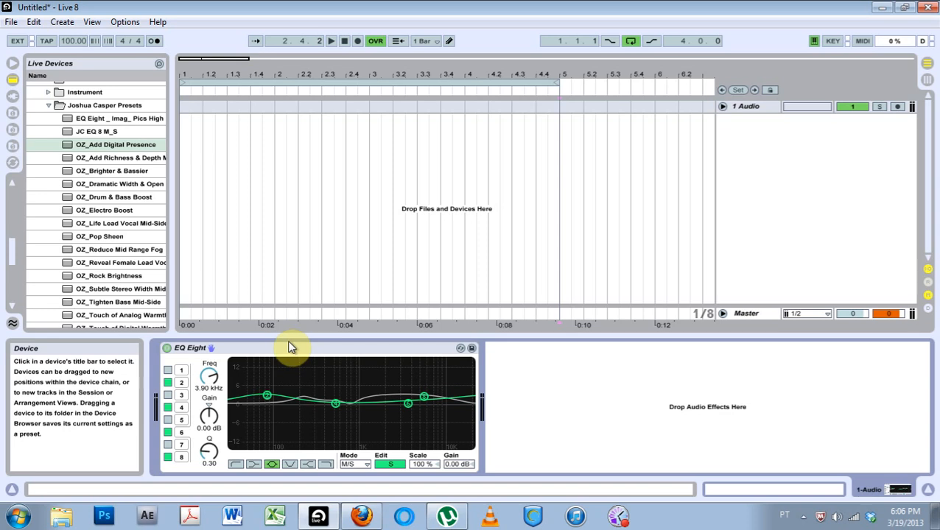
mouse_move(239, 348)
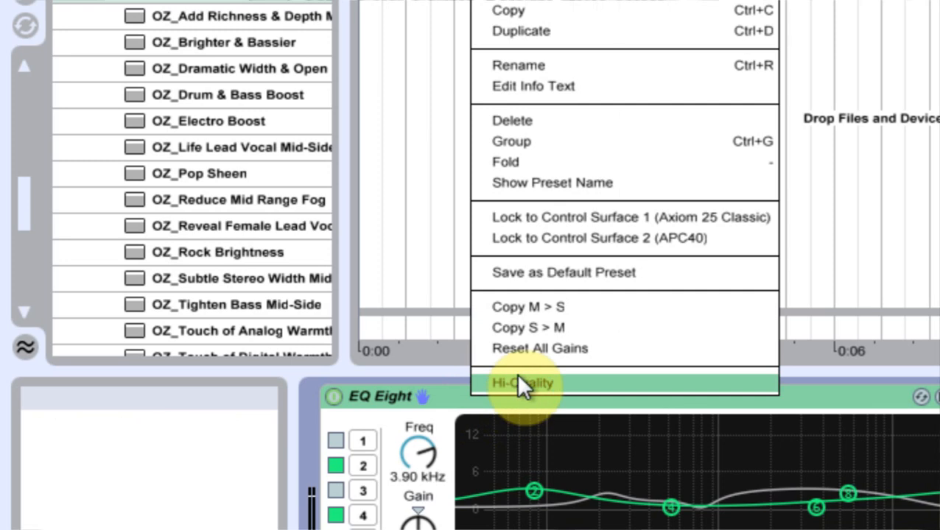
Enable Hi-Quality mode from the EQ Eight context menu.
left_click(523, 383)
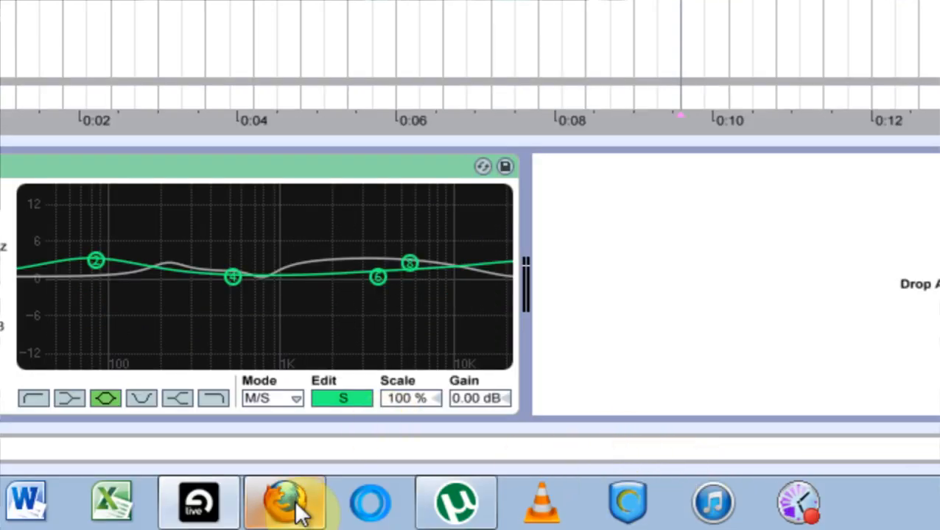
Read the wiretotheear blog post on Hi-Quality EQ Eight oversampling in Firefox, then return to Live.
left_click(285, 502)
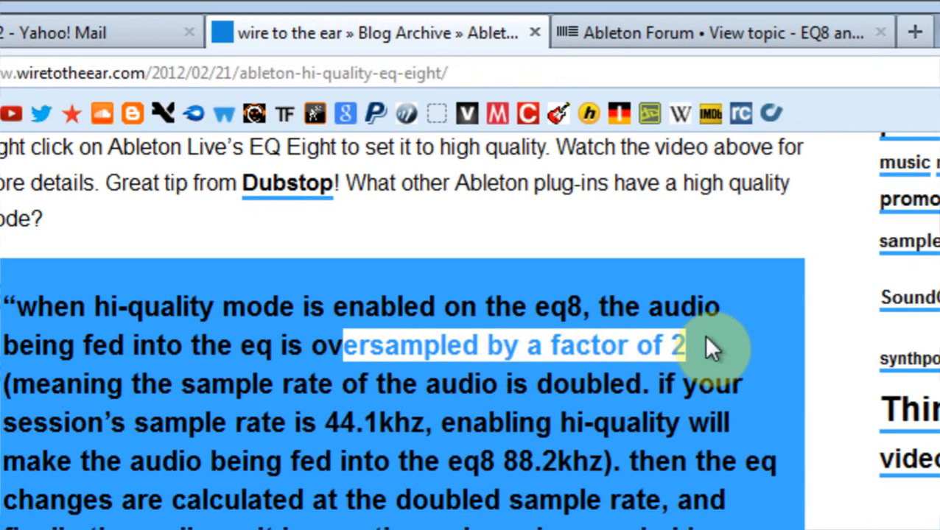
scroll("down", 3)
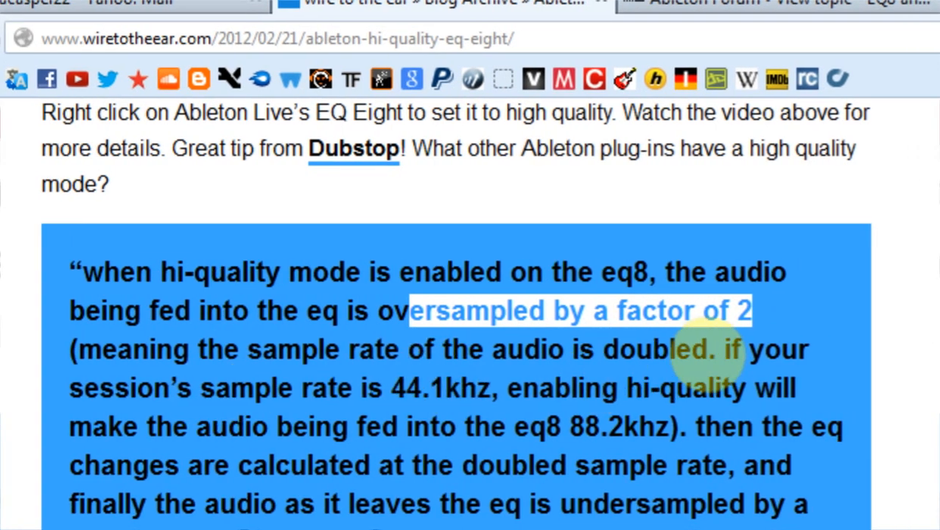
scroll("down", 3)
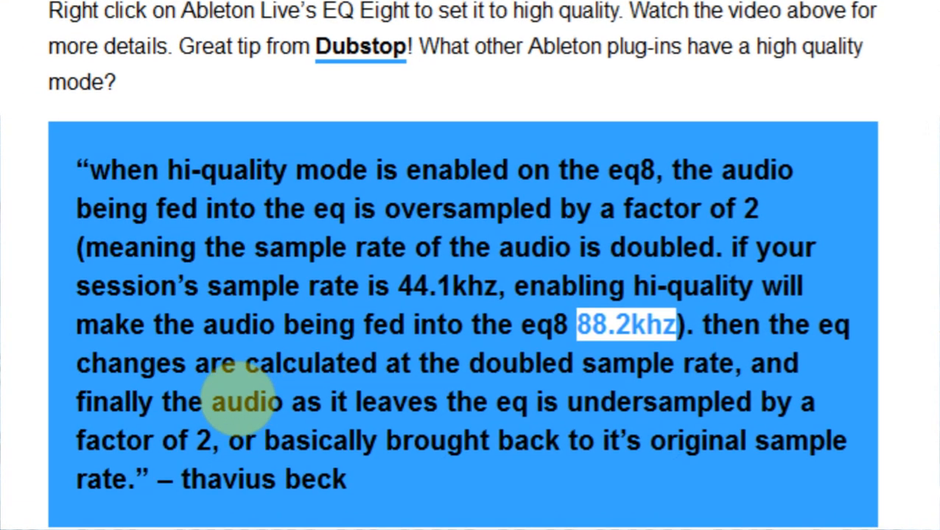
scroll("down", 3)
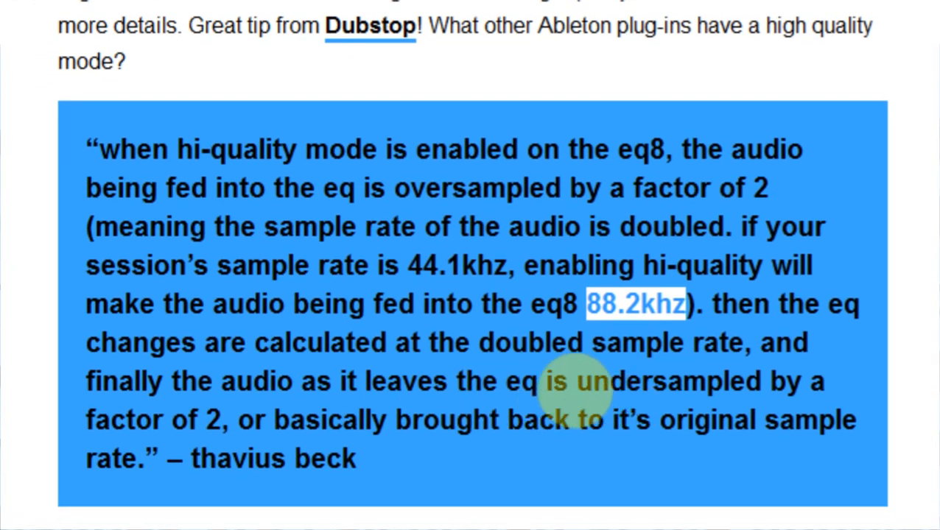
scroll("down", 3)
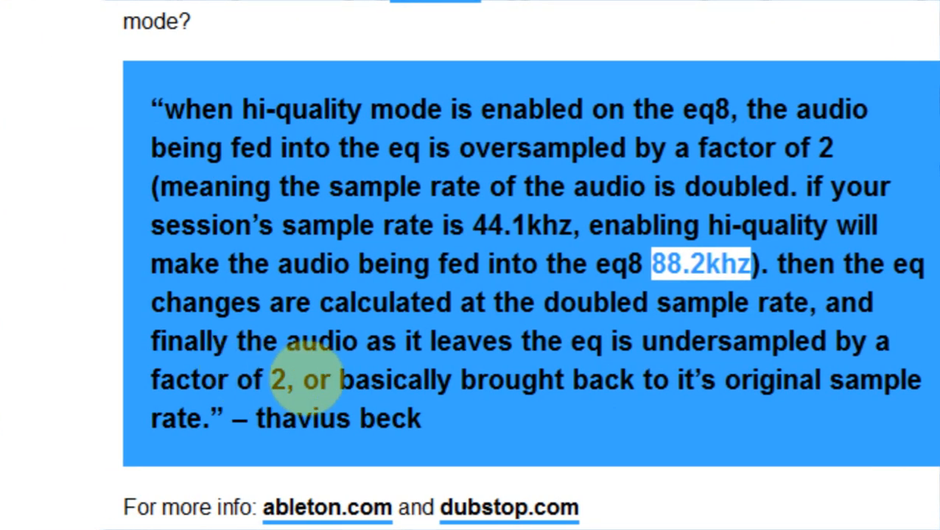
scroll("down", 3)
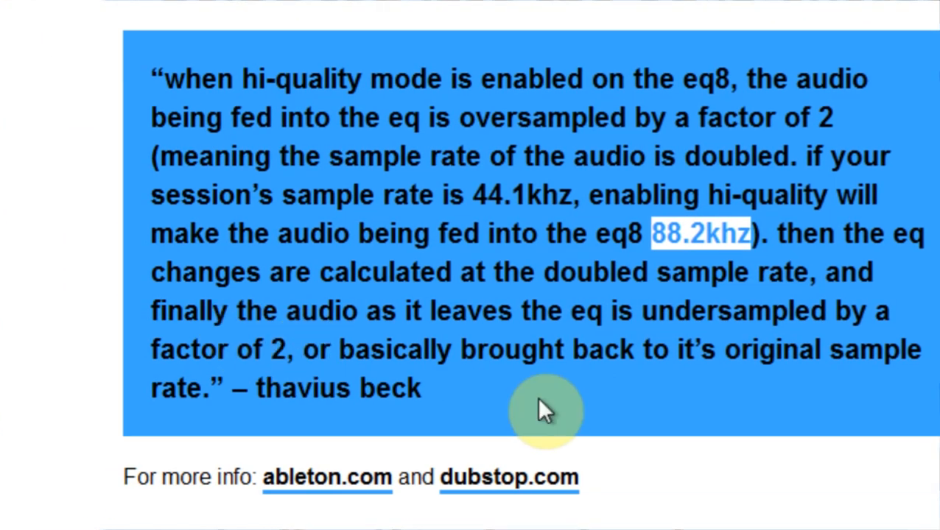
scroll("down", 3)
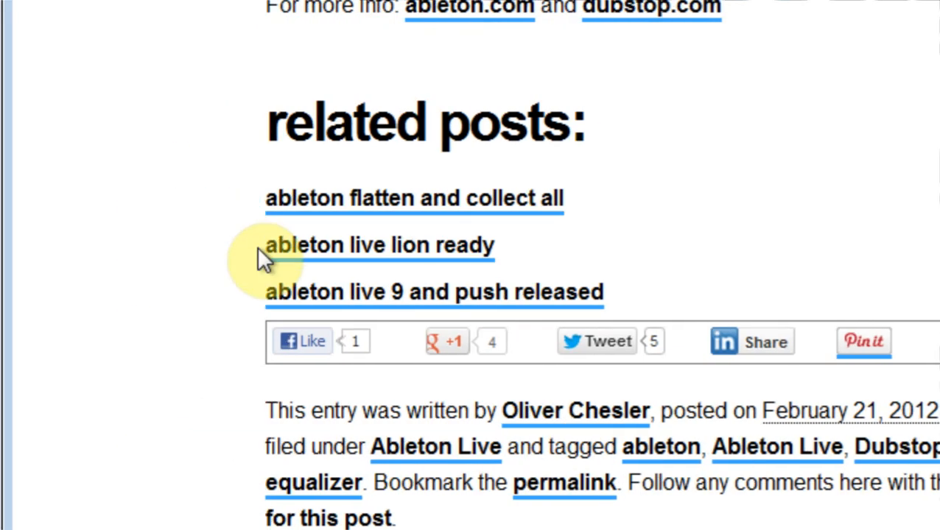
left_click(506, 502)
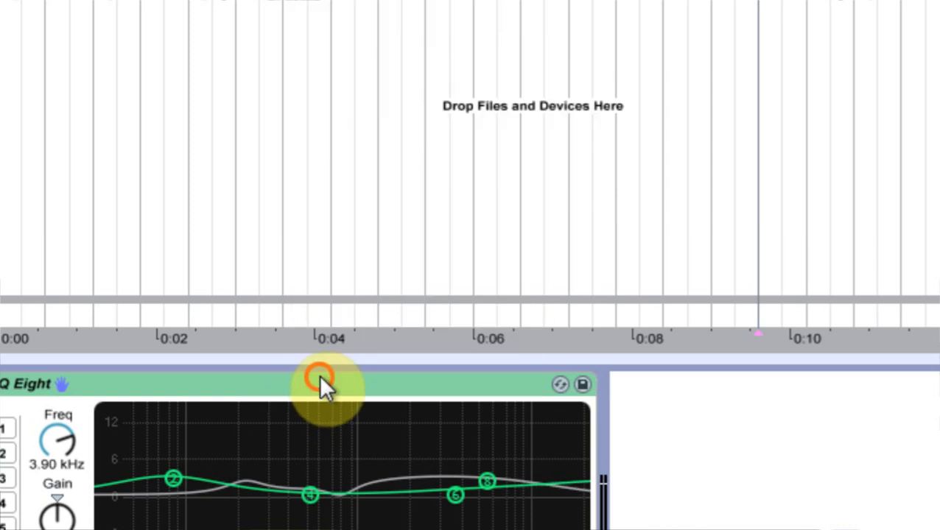
mouse_move(537, 342)
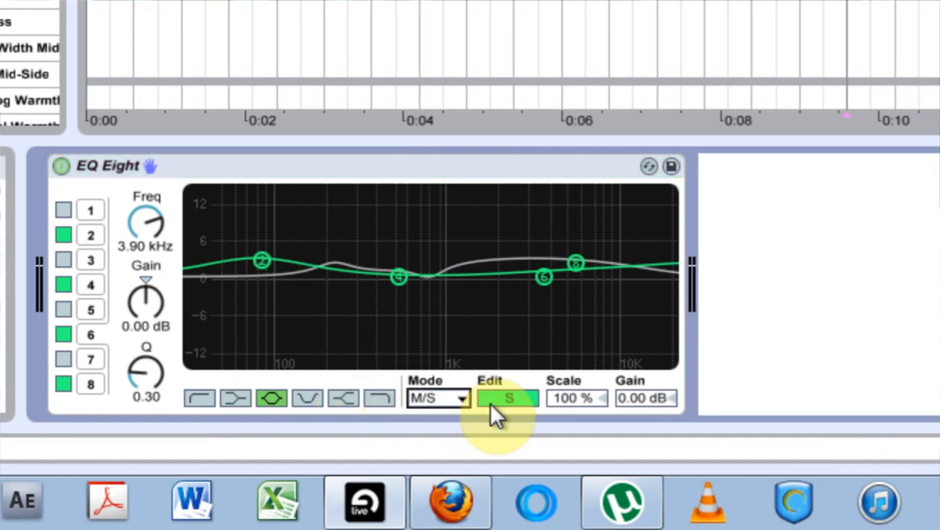
left_click(507, 398)
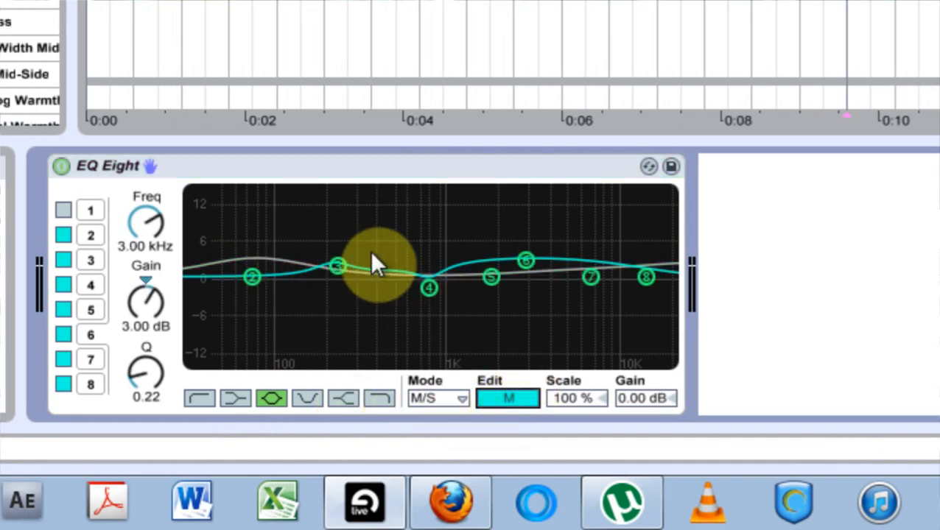
left_click_drag(376, 261, 253, 276)
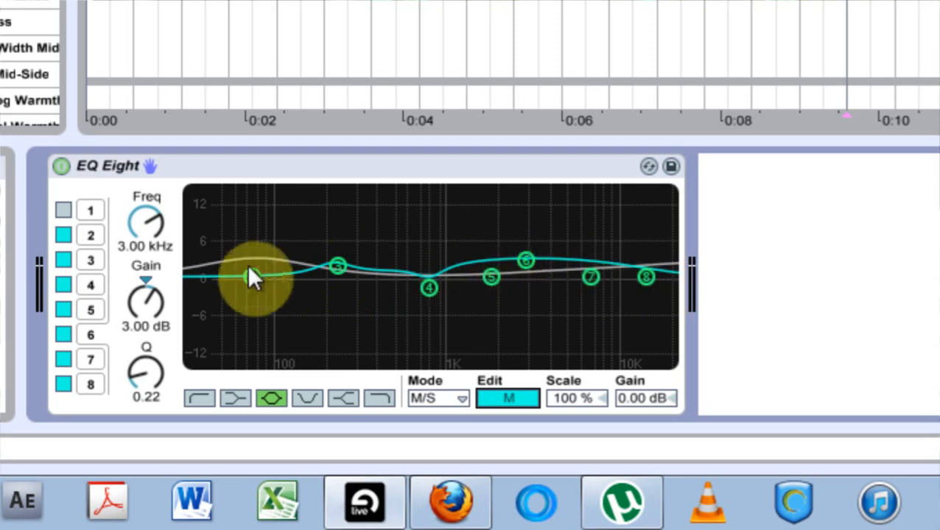
left_click(507, 399)
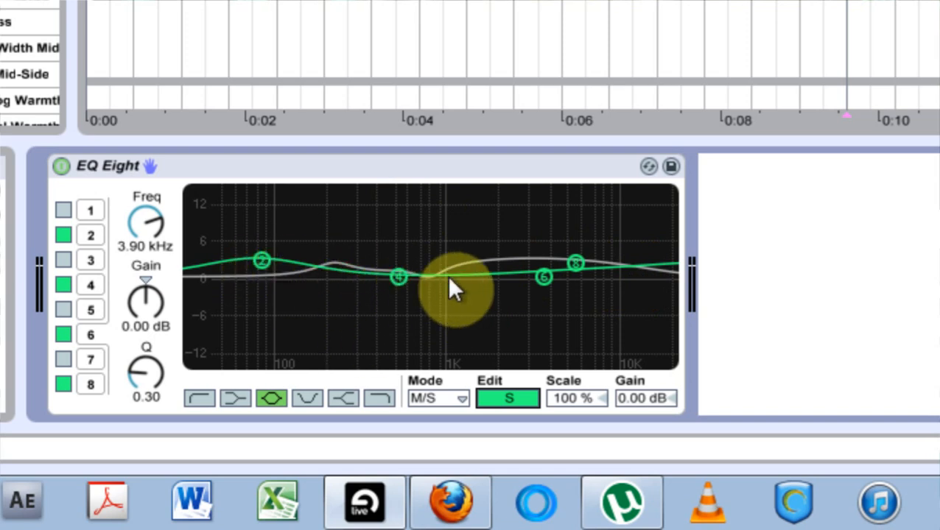
mouse_move(401, 265)
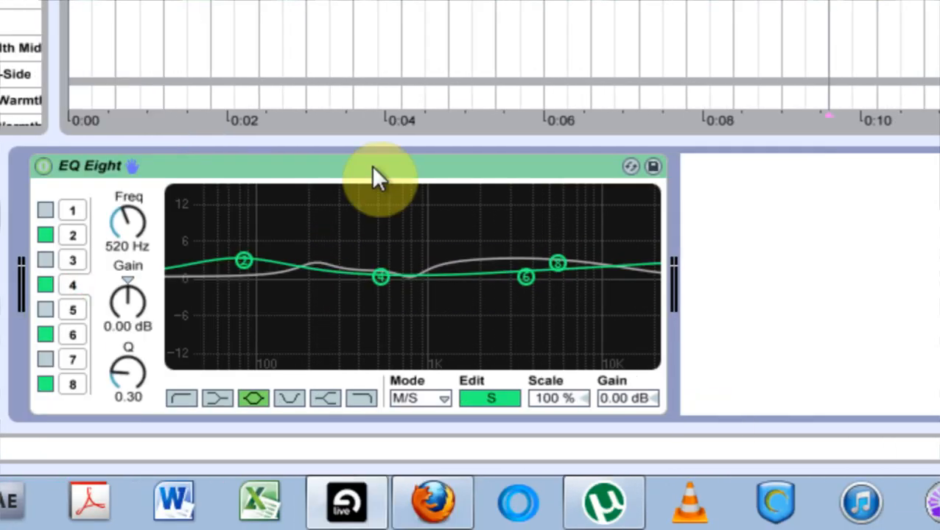
Choose Copy M > S from the EQ Eight context menu.
right_click(379, 166)
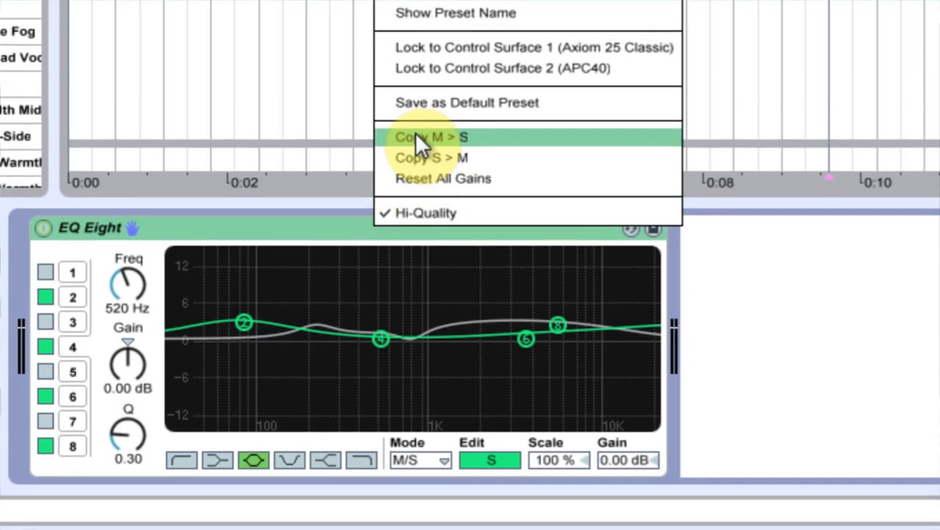
mouse_move(468, 154)
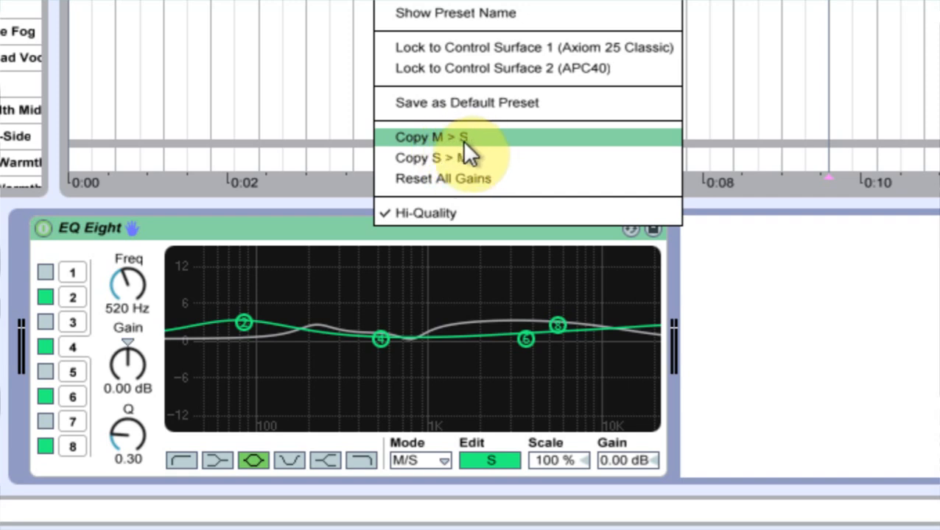
mouse_move(442, 143)
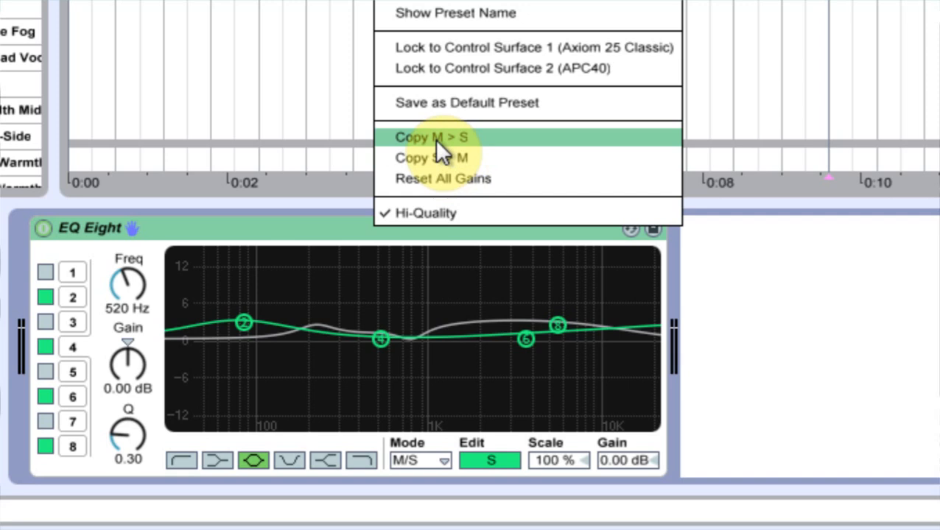
scroll("up", 3)
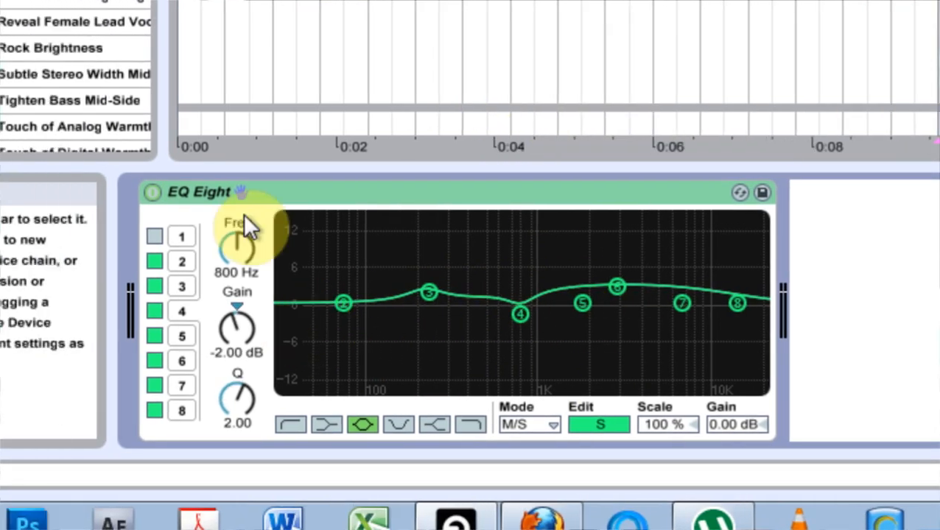
mouse_move(375, 206)
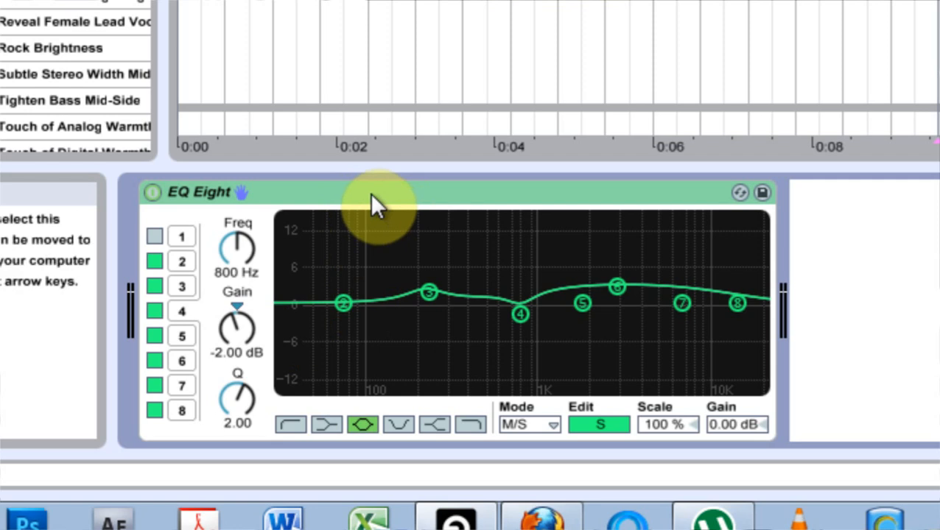
right_click(379, 199)
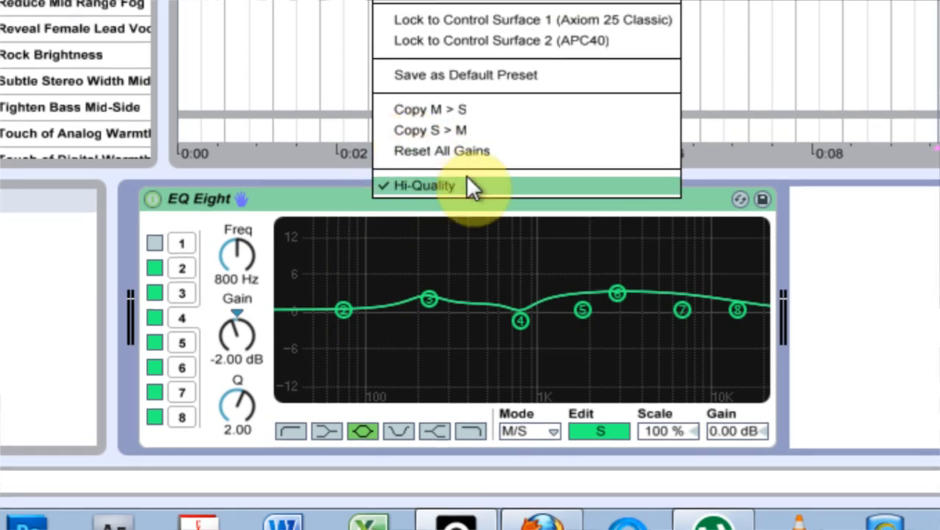
mouse_move(328, 195)
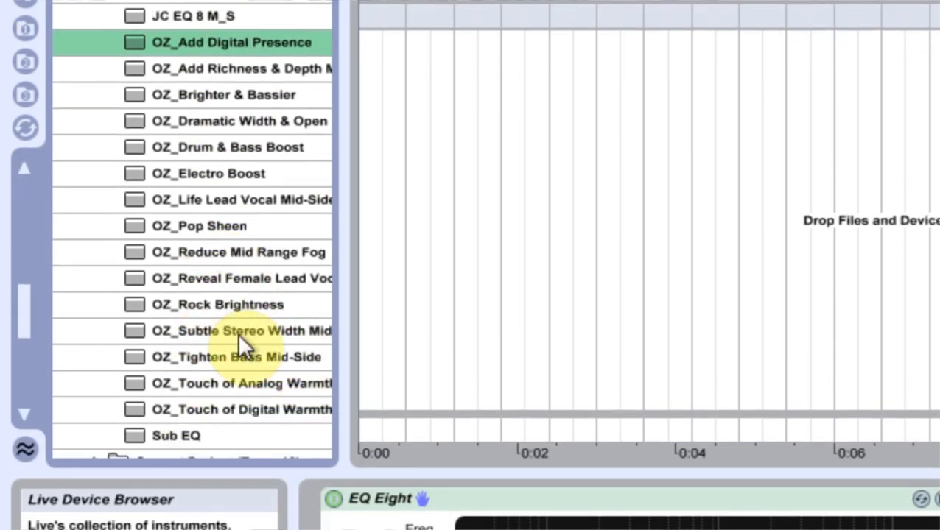
mouse_move(214, 361)
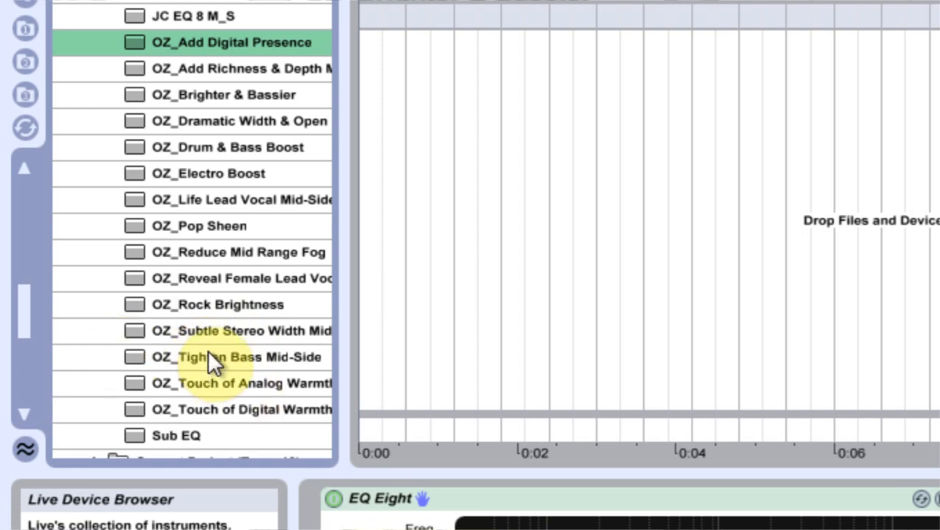